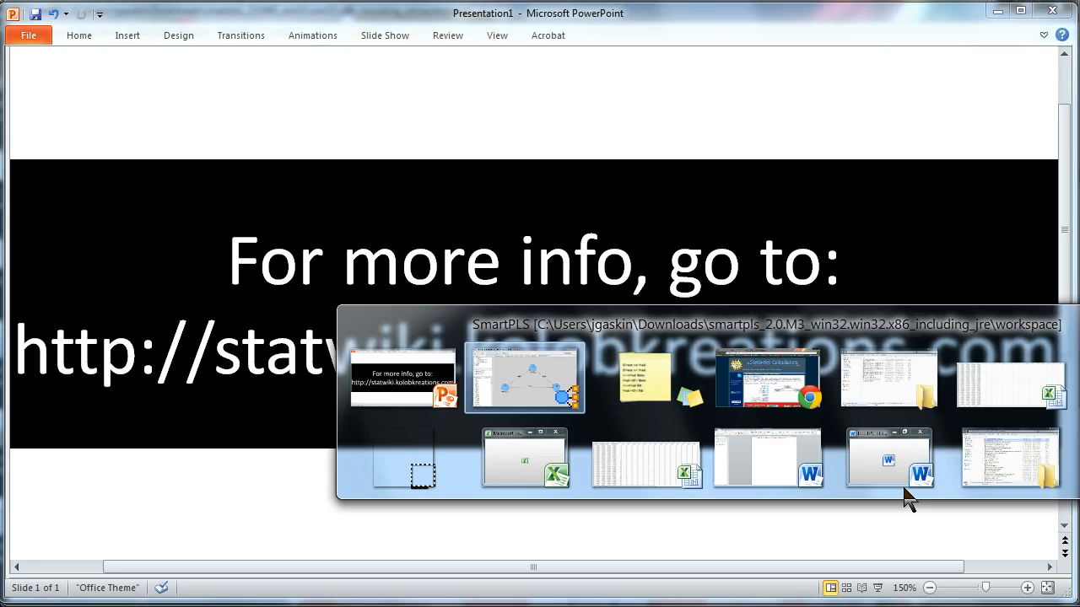
Step: Show the EthicalCon–Burnout–SatW path model beside the mediation values note
{"action": "left_click", "coordinate": [525, 378]}
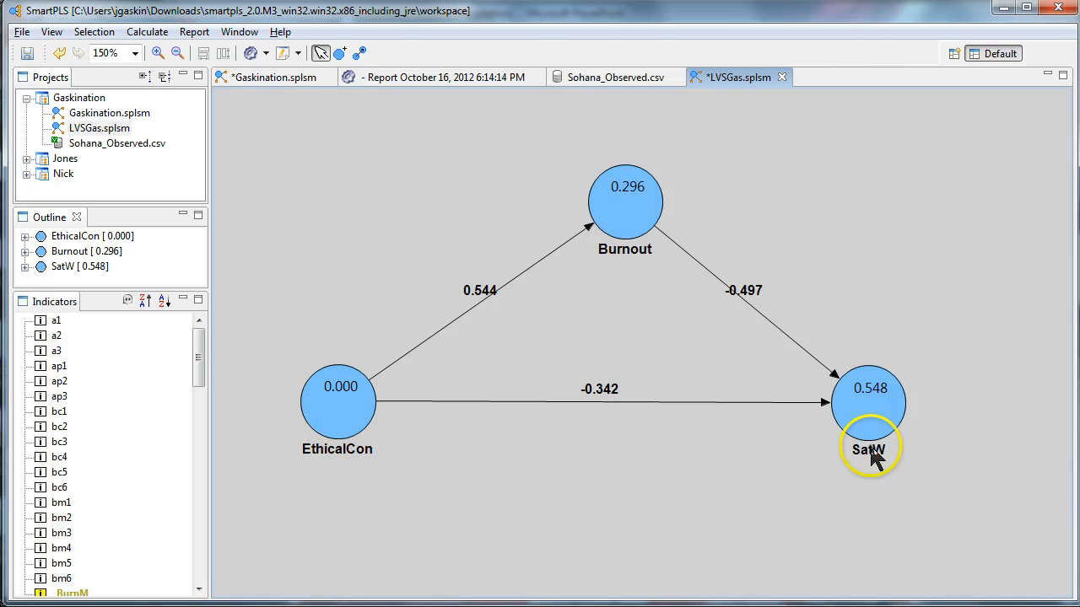
{"action": "mouse_move", "coordinate": [724, 520]}
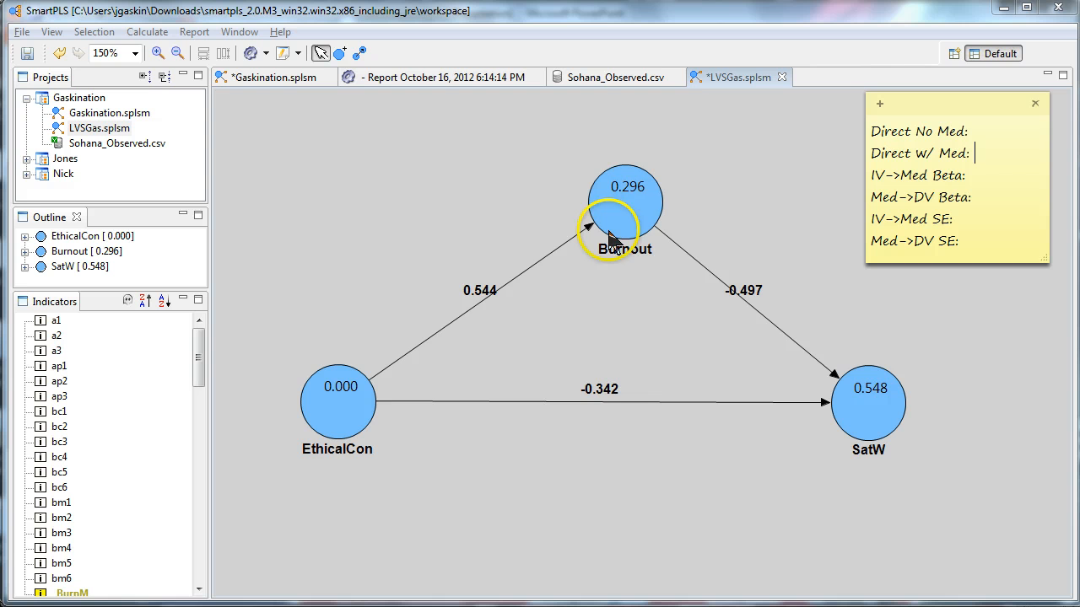
{"action": "mouse_move", "coordinate": [621, 349]}
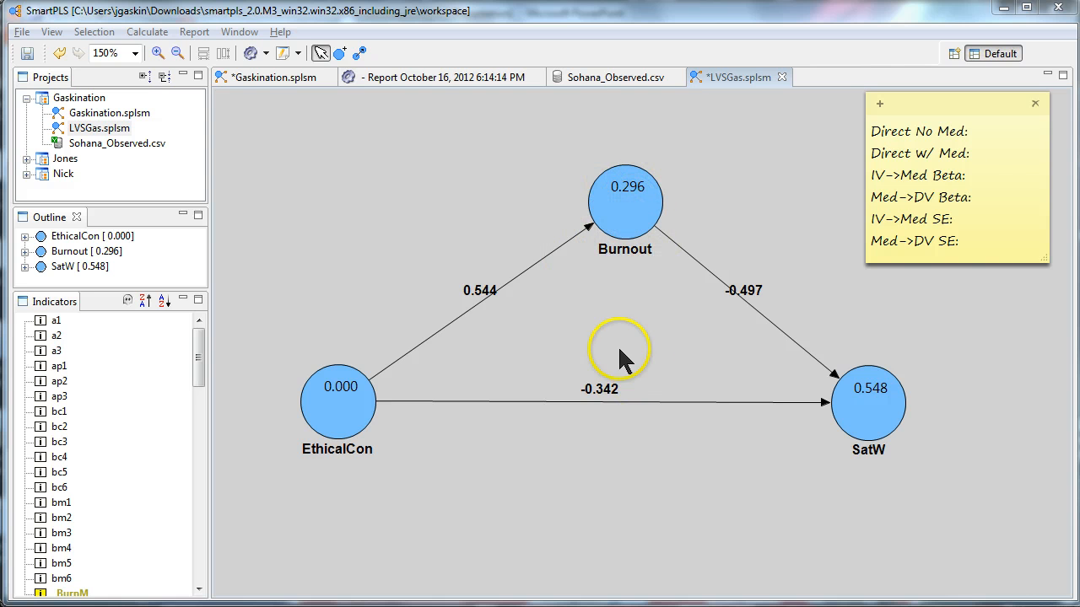
{"action": "mouse_move", "coordinate": [658, 222]}
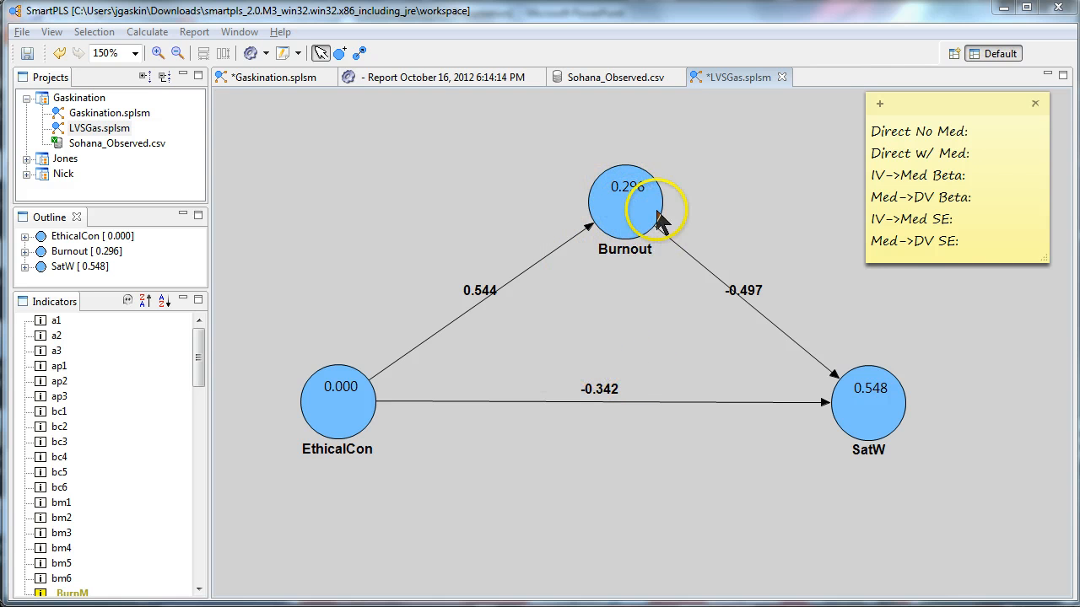
{"action": "mouse_move", "coordinate": [531, 341]}
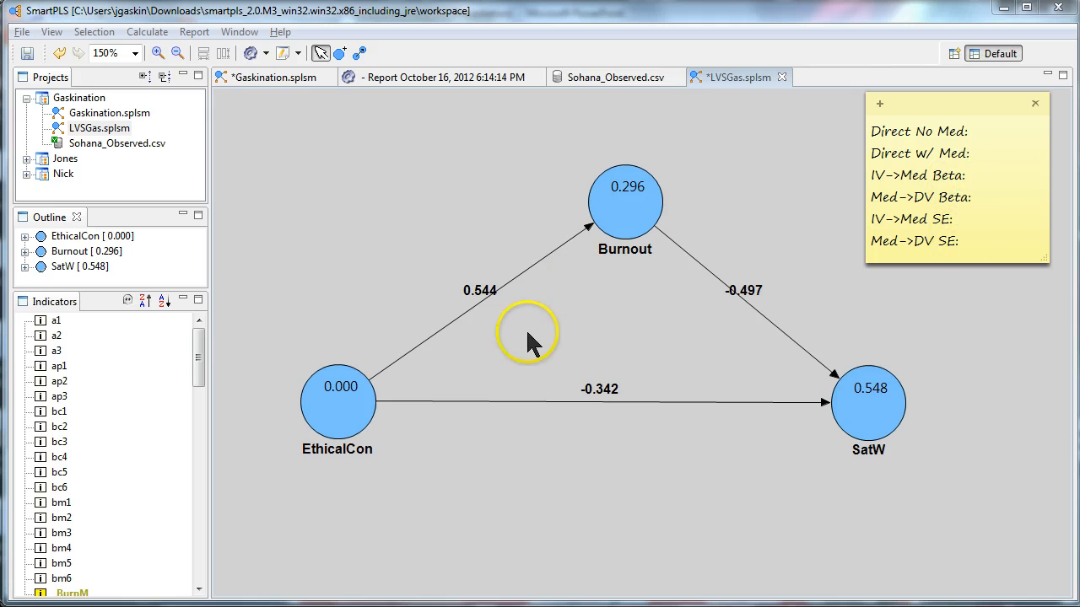
{"action": "mouse_move", "coordinate": [442, 211]}
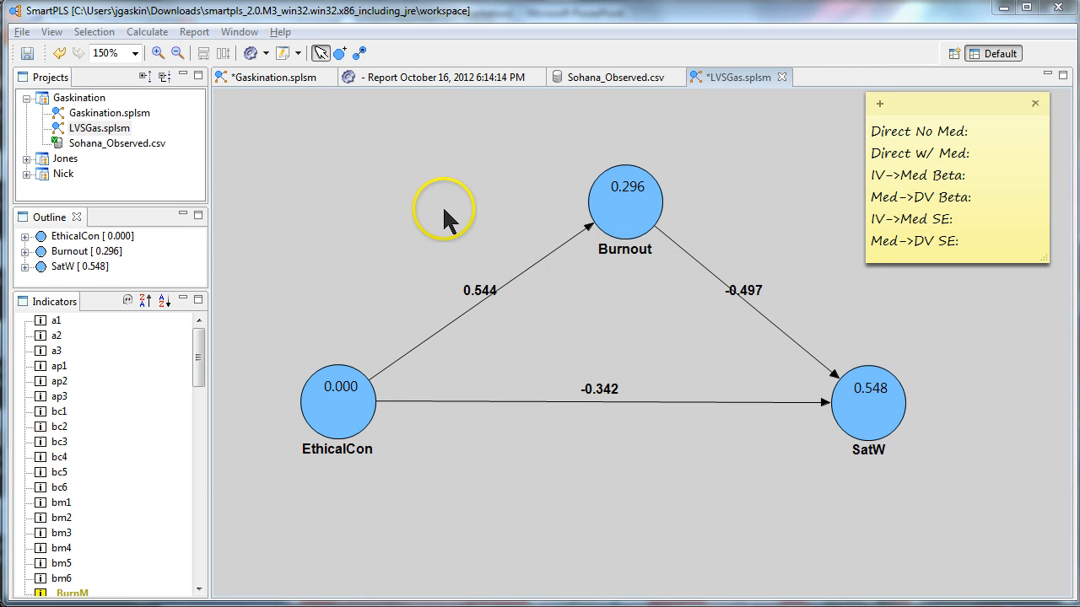
Step: Remove Burnout, run the PLS Algorithm, and note the direct EthicalCon→SatW effect under Direct No Med
{"action": "left_click", "coordinate": [624, 202]}
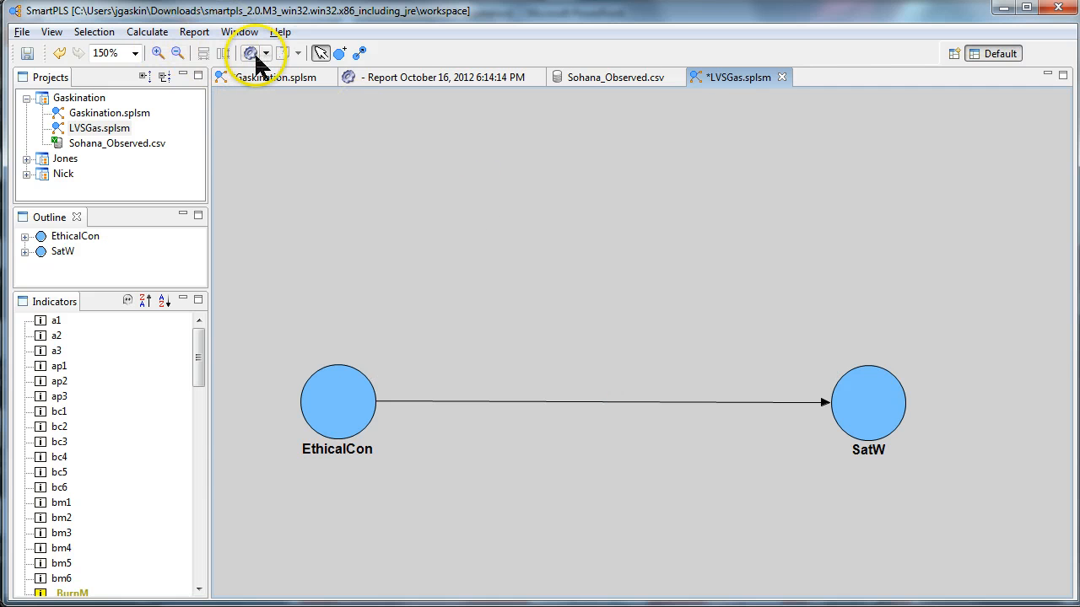
{"action": "left_click", "coordinate": [251, 52]}
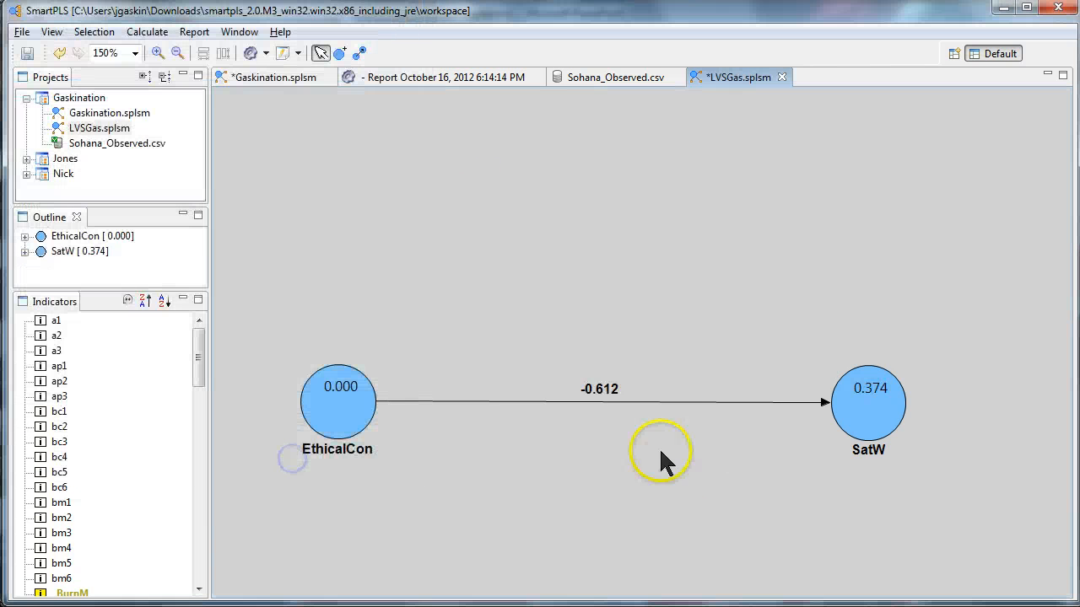
{"action": "mouse_move", "coordinate": [709, 532]}
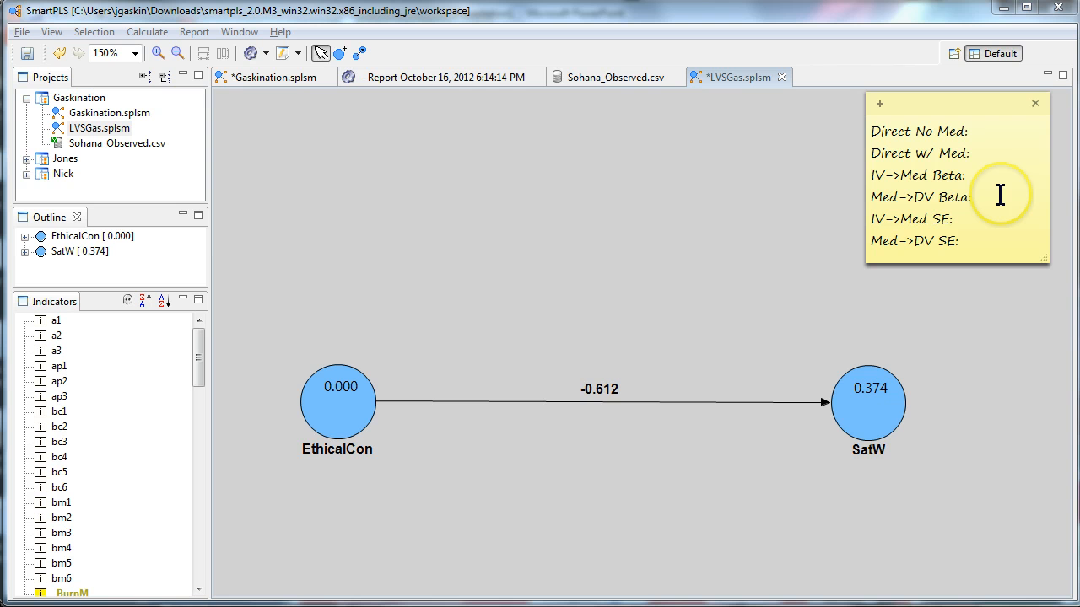
{"action": "type", "text": "-0.91"}
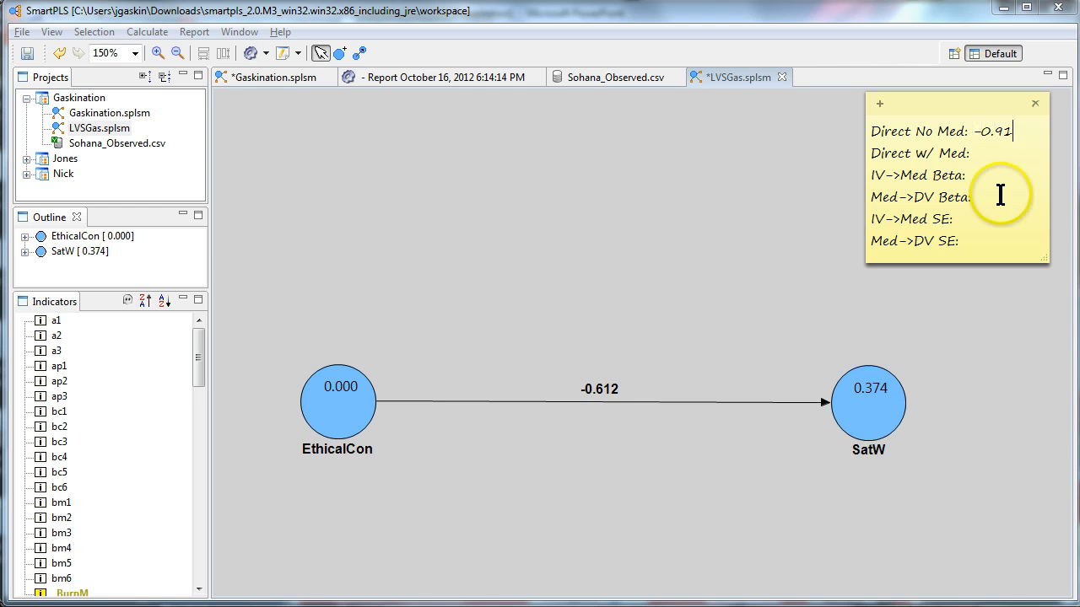
{"action": "key", "text": "BackSpace"}
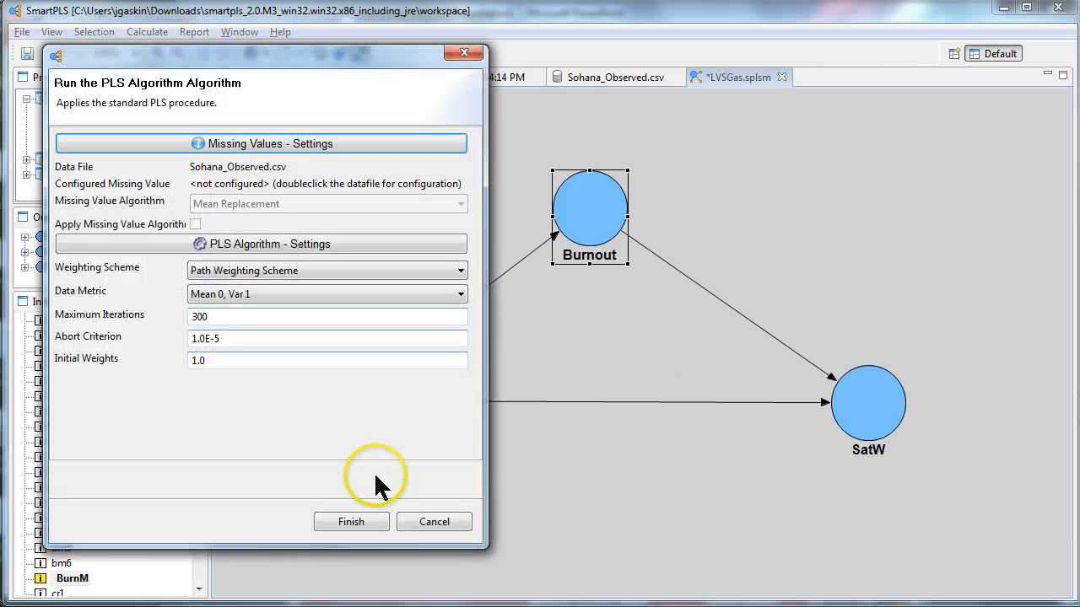
Step: Re-estimate with Burnout included and record -0.342 as Direct w/ Med on the note
{"action": "left_click", "coordinate": [351, 522]}
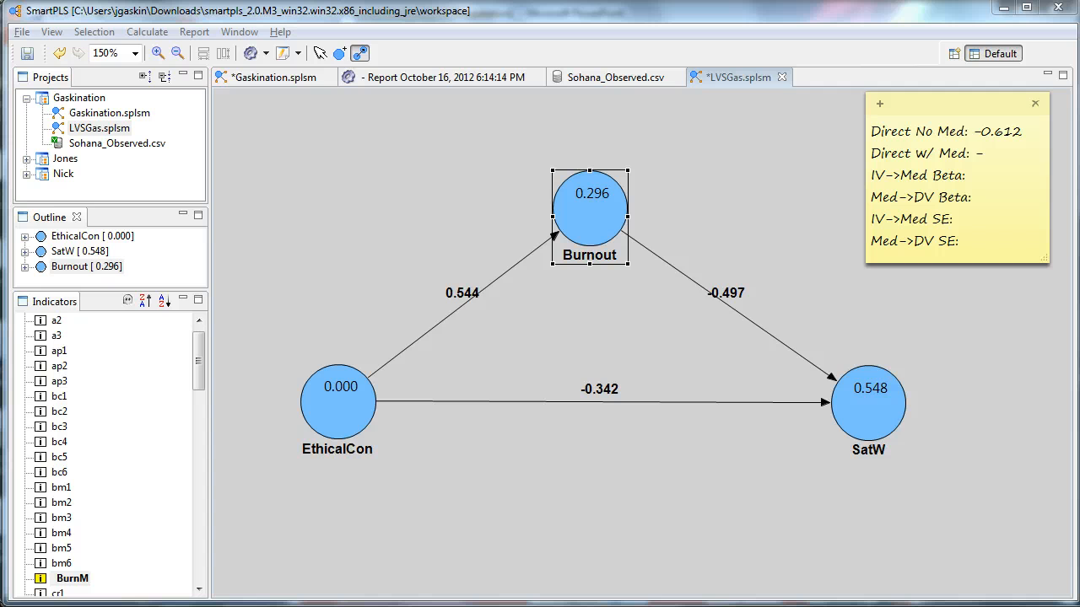
{"action": "type", "text": "-0."}
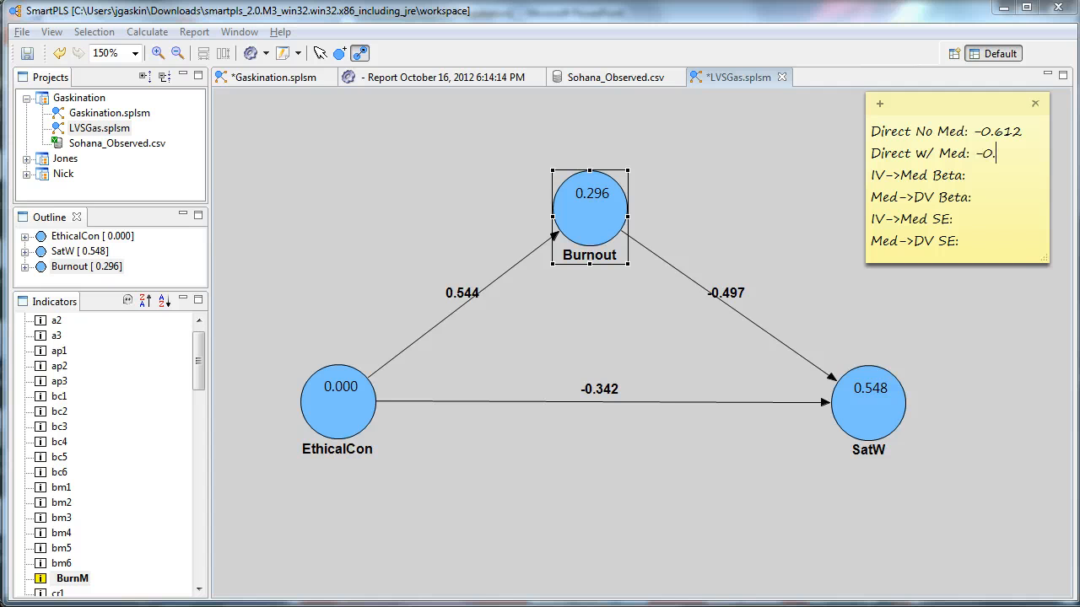
{"action": "type", "text": "342"}
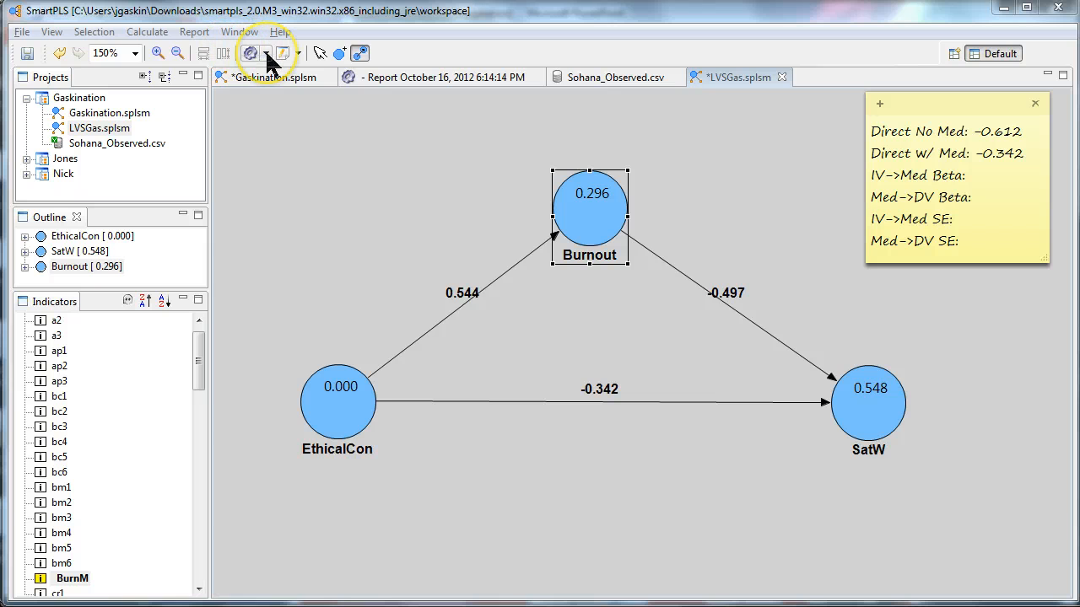
Step: Run Bootstrapping from the Calculate menu to produce the BT report with t-values
{"action": "left_click", "coordinate": [249, 52]}
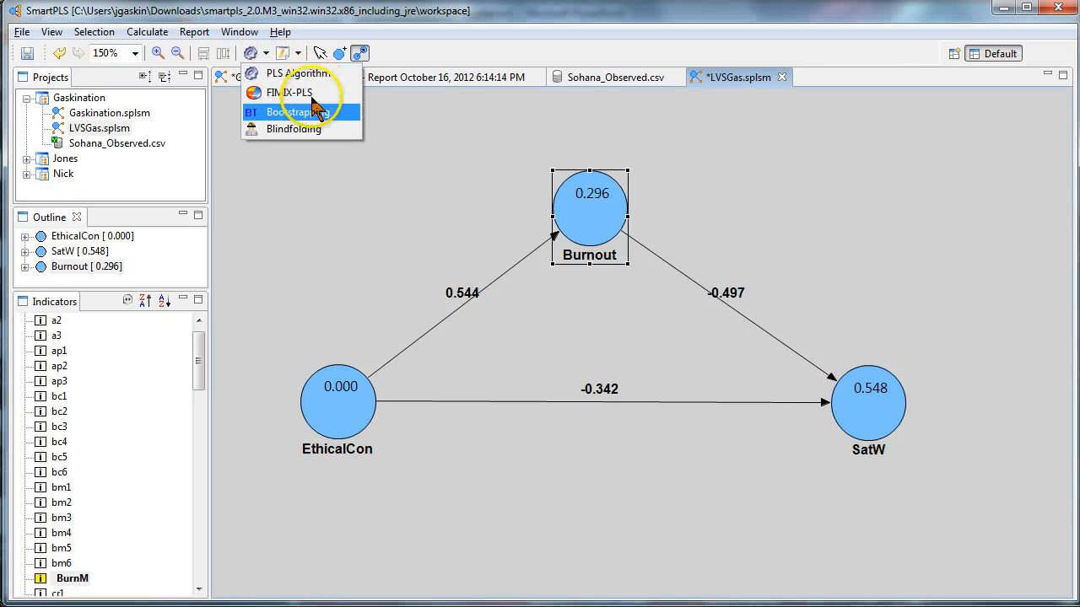
{"action": "mouse_move", "coordinate": [311, 118]}
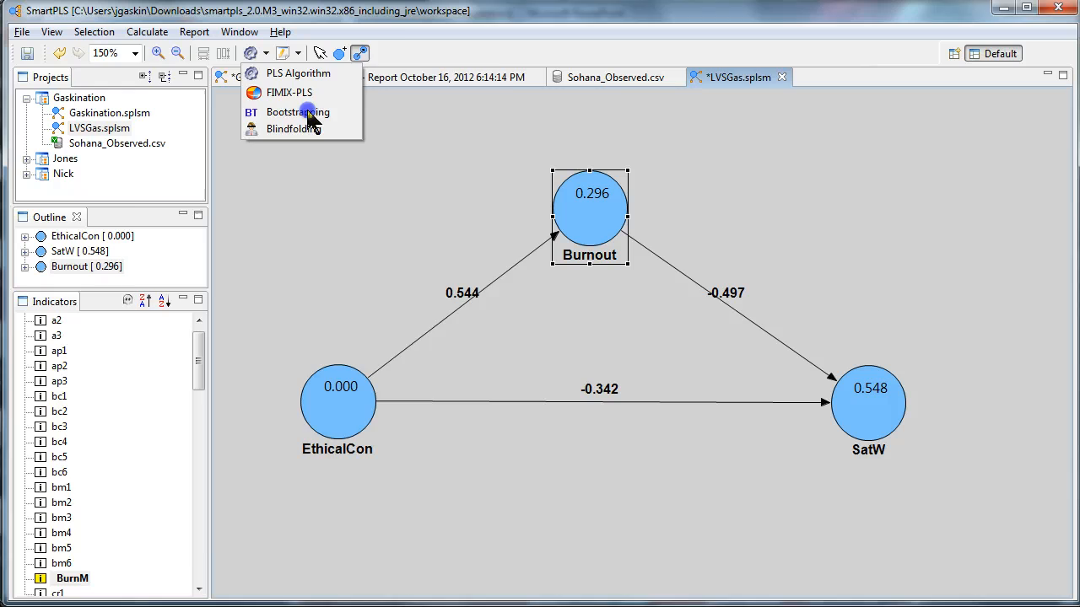
{"action": "left_click", "coordinate": [297, 111]}
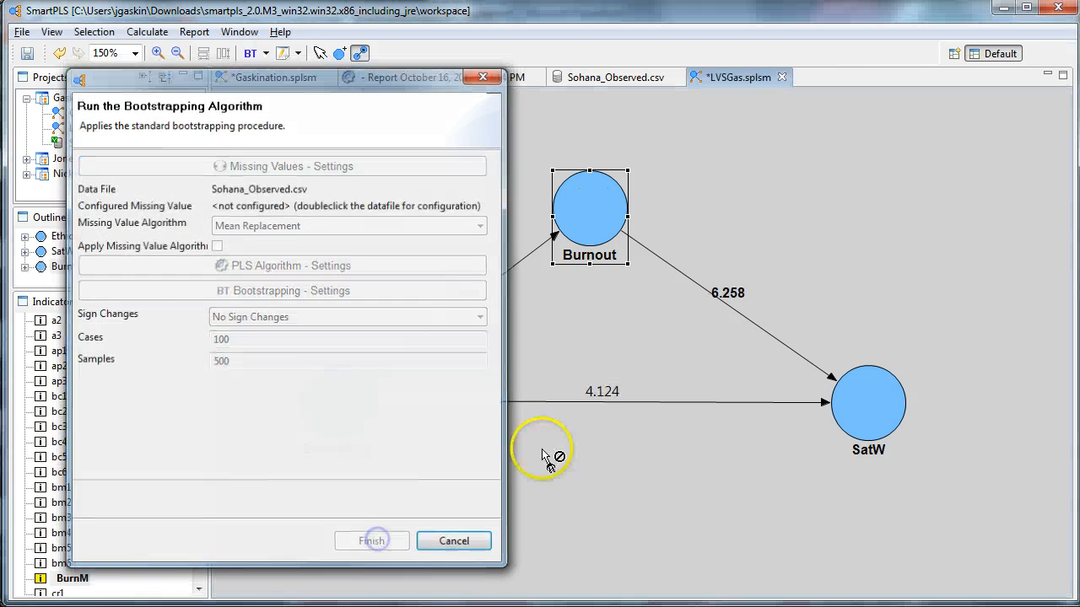
{"action": "left_click", "coordinate": [452, 539]}
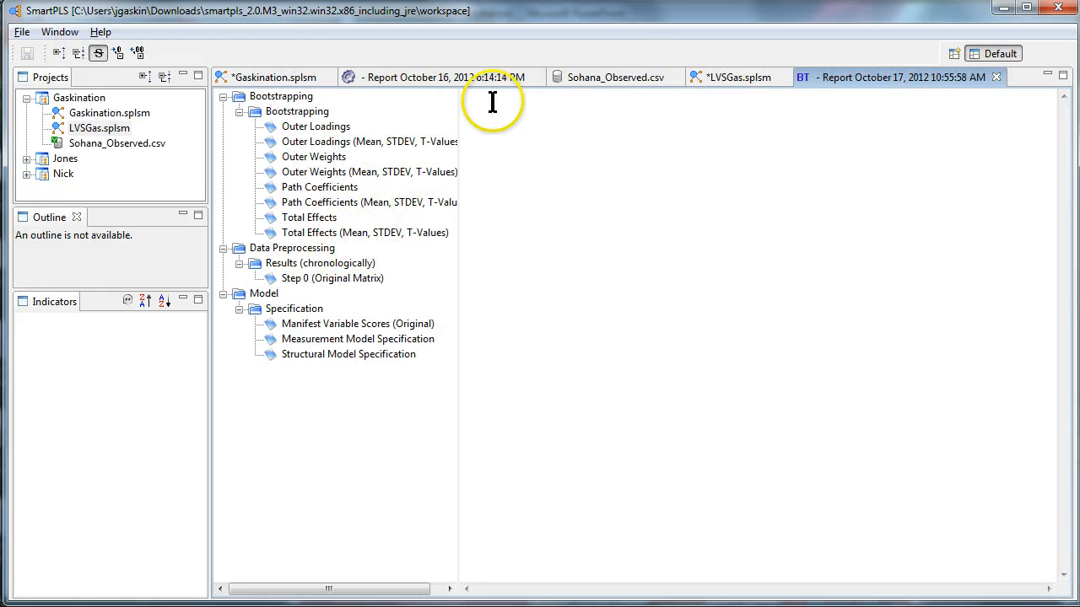
{"action": "mouse_move", "coordinate": [312, 211]}
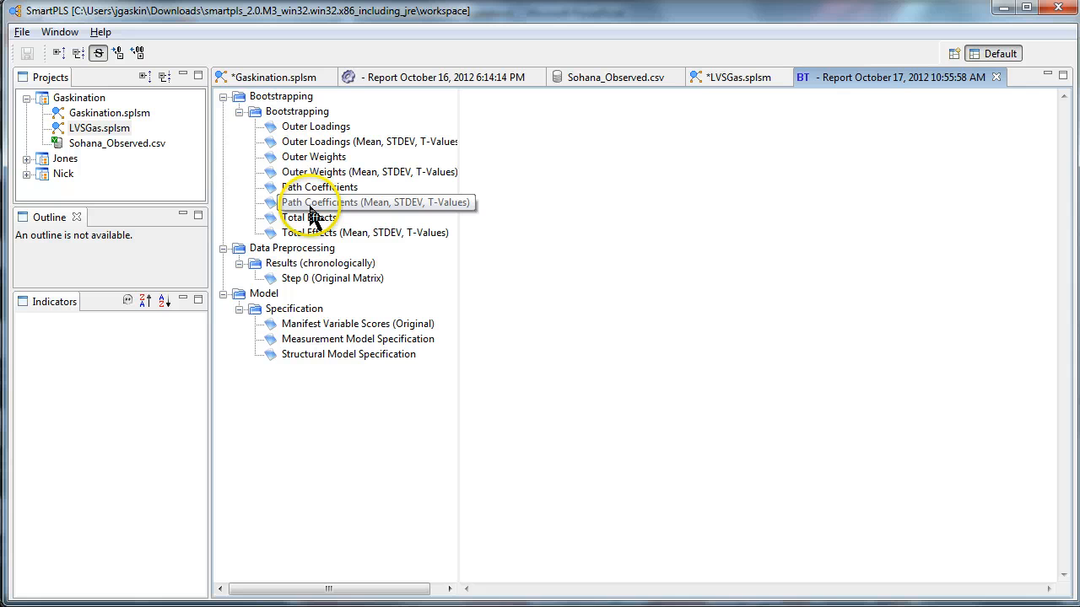
Step: Read the Path Coefficients report and note the Med→DV beta -0.4968
{"action": "left_click", "coordinate": [374, 203]}
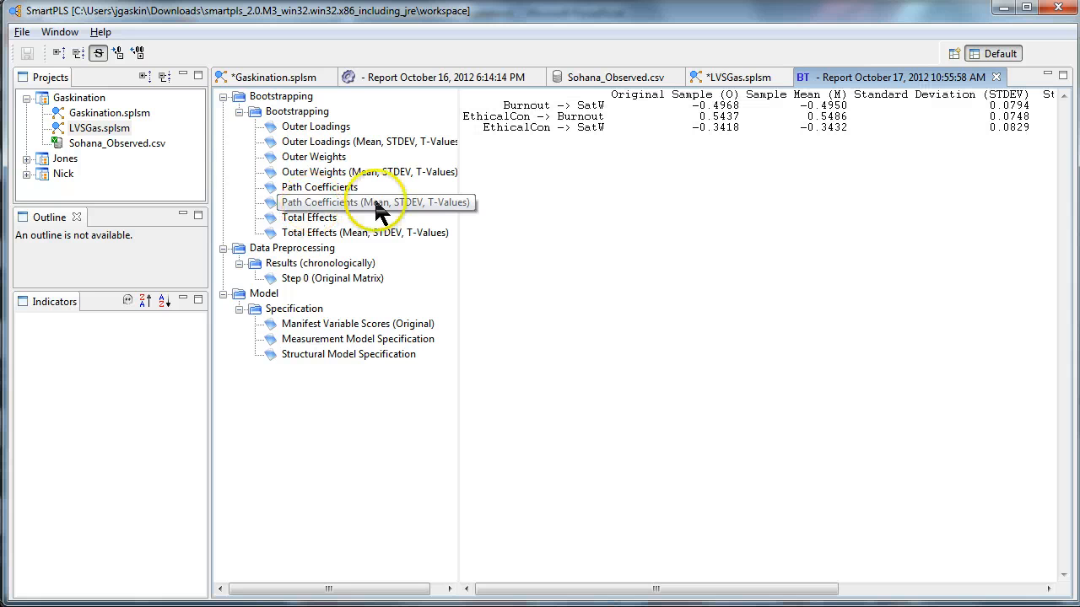
{"action": "left_click", "coordinate": [375, 203]}
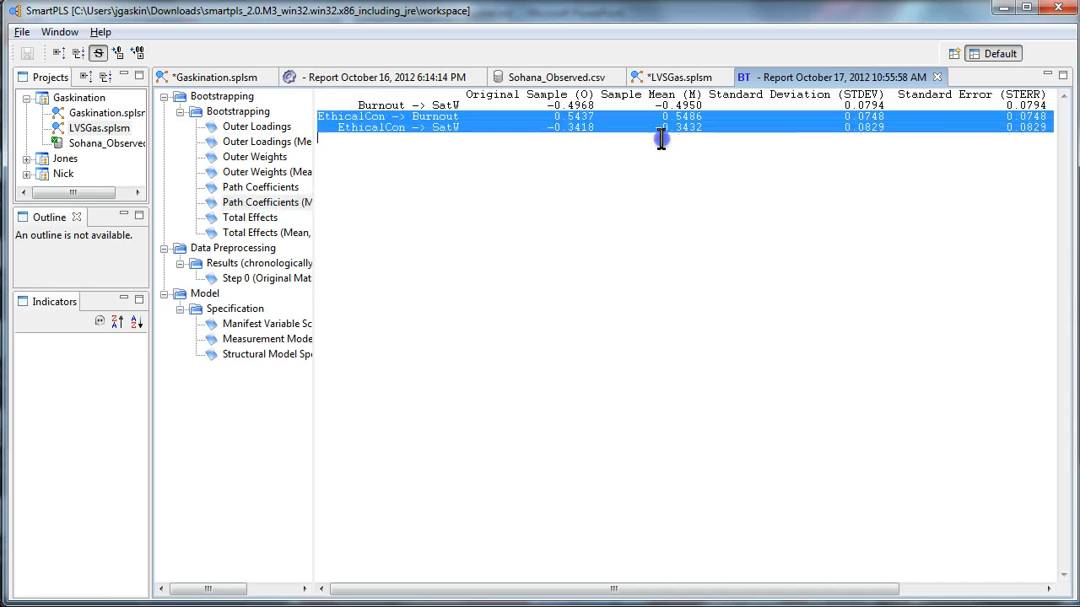
{"action": "left_click", "coordinate": [421, 116]}
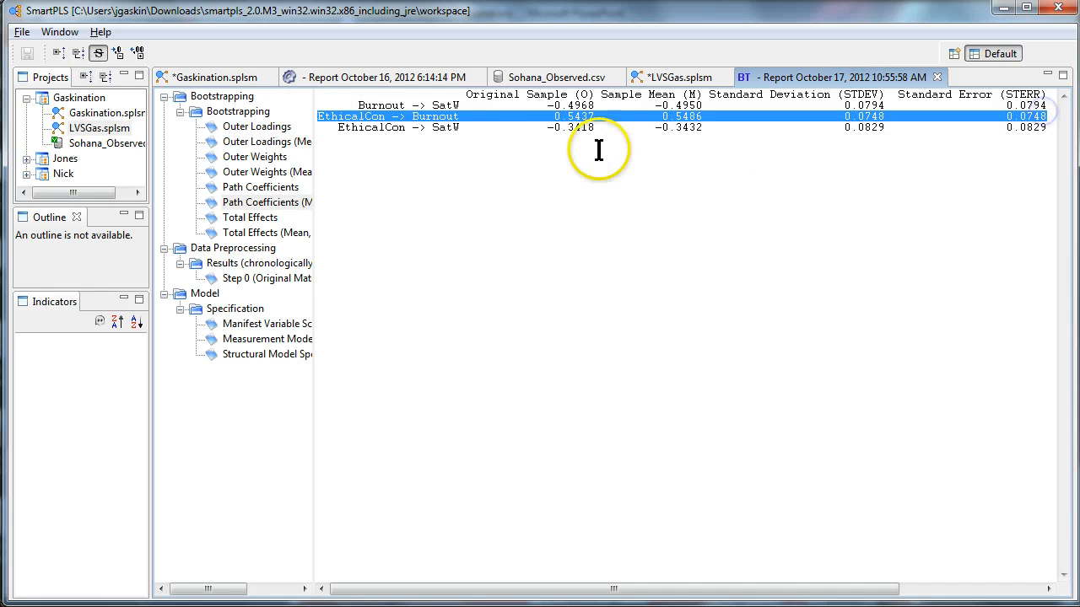
{"action": "mouse_move", "coordinate": [742, 273]}
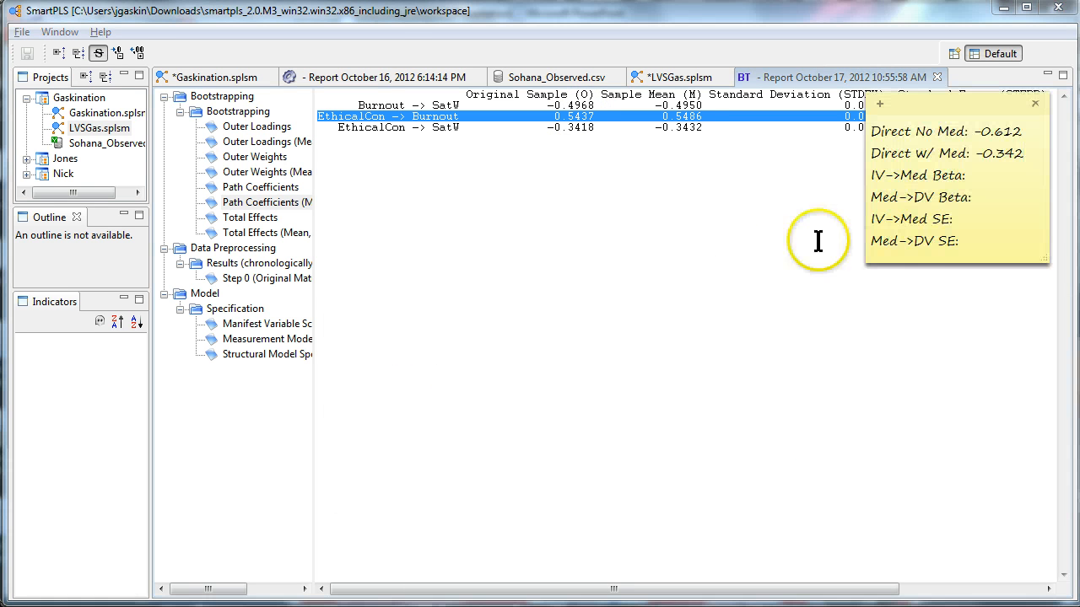
{"action": "type", "text": "0.5437"}
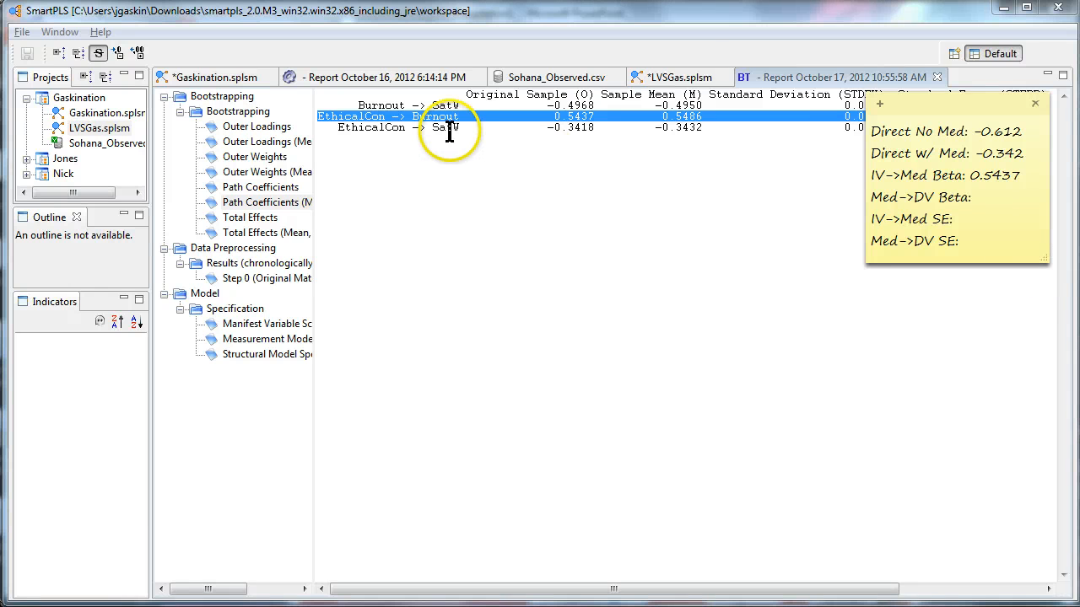
{"action": "mouse_move", "coordinate": [644, 166]}
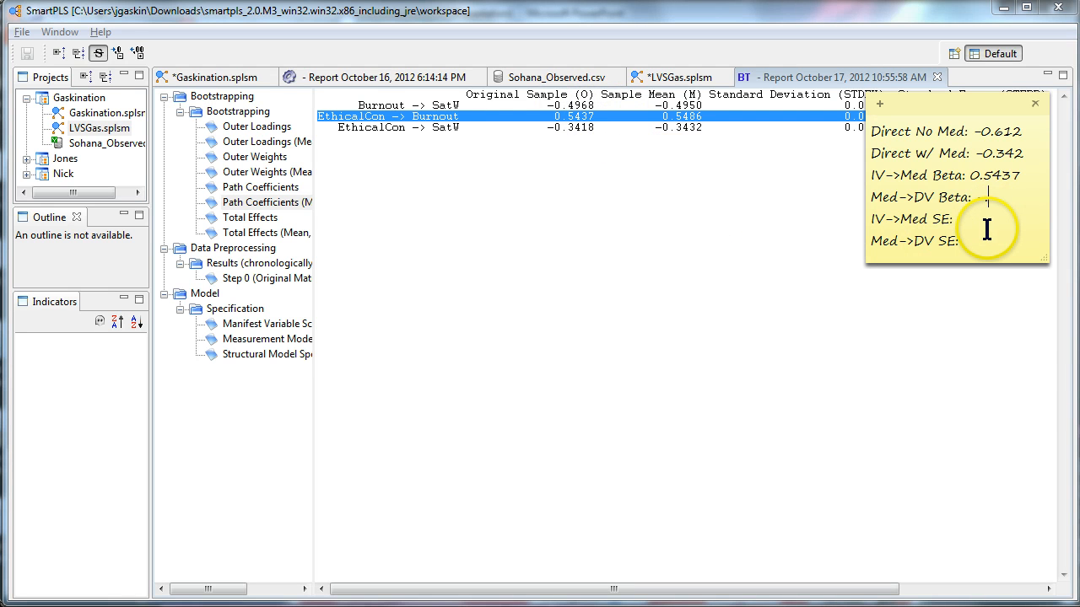
{"action": "type", "text": ".4968"}
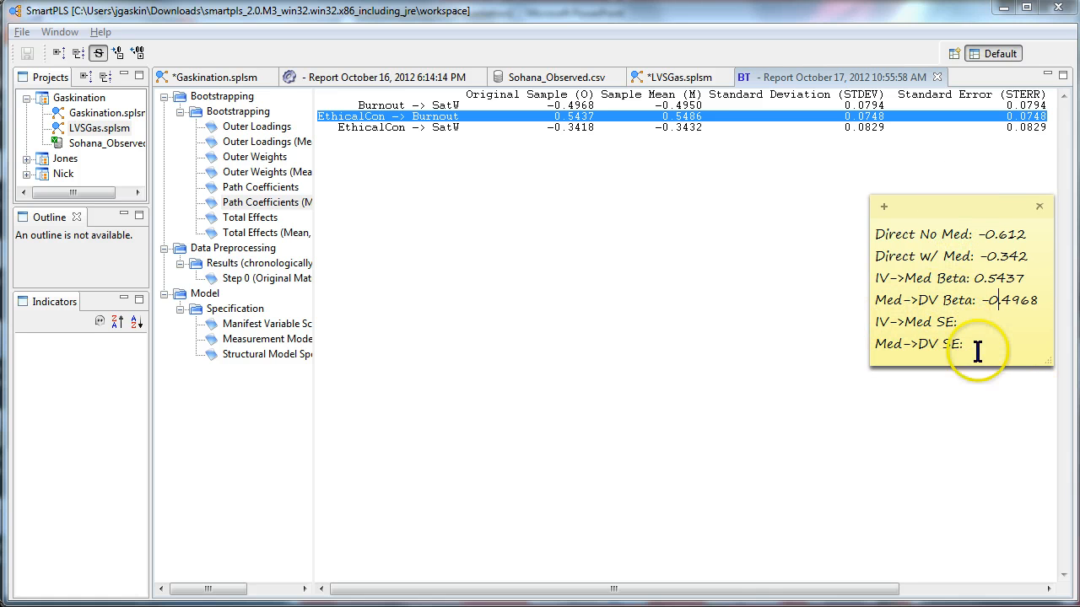
{"action": "mouse_move", "coordinate": [1033, 127]}
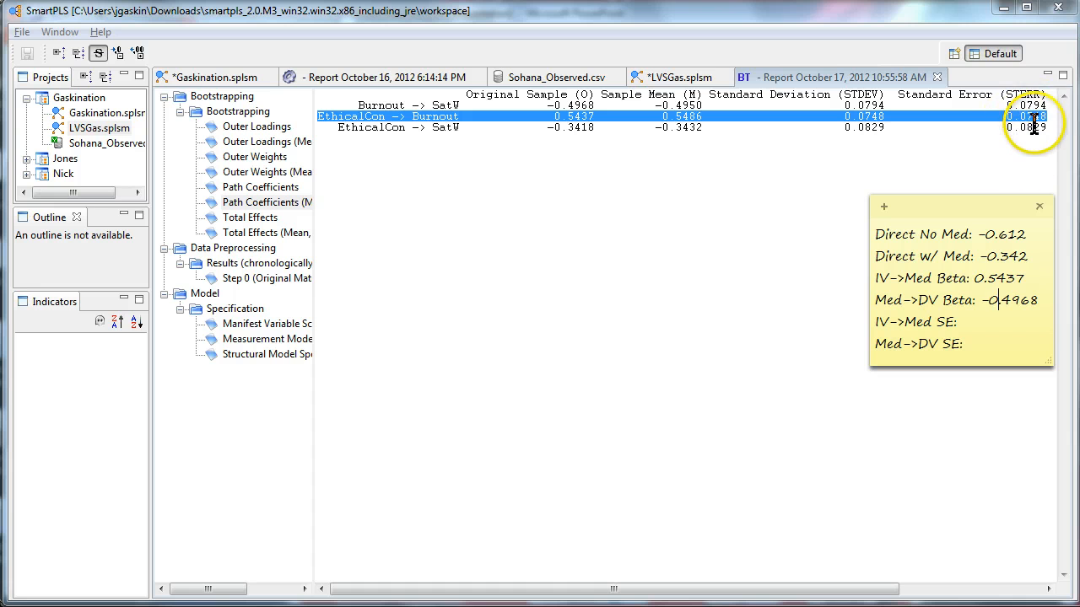
{"action": "mouse_move", "coordinate": [1003, 338]}
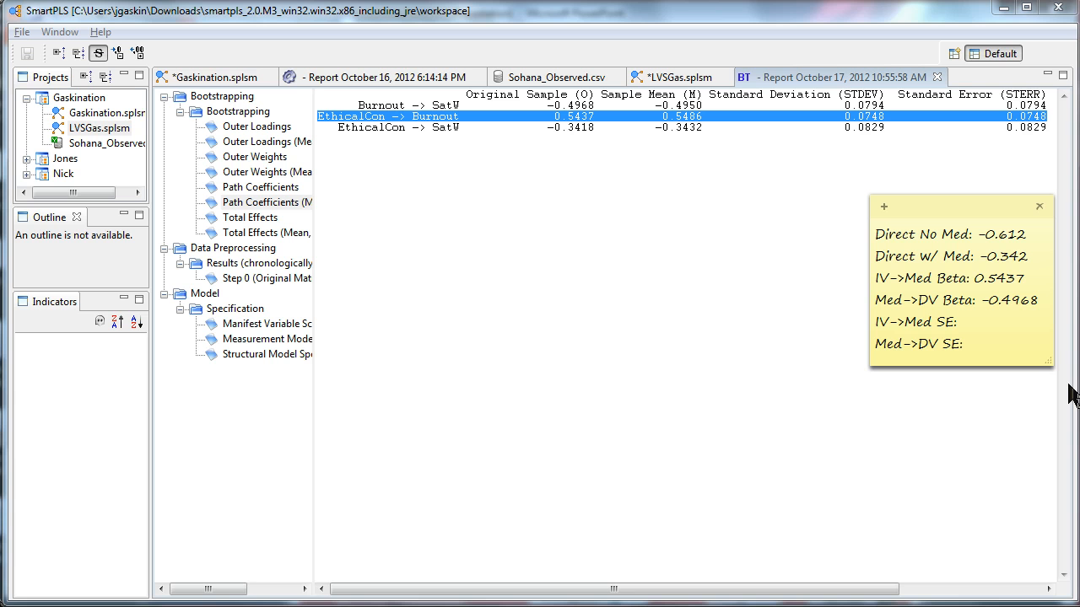
Step: Record the IV→Med standard error 0.0748 and begin the Med→DV standard error 0.0794
{"action": "type", "text": "0.0"}
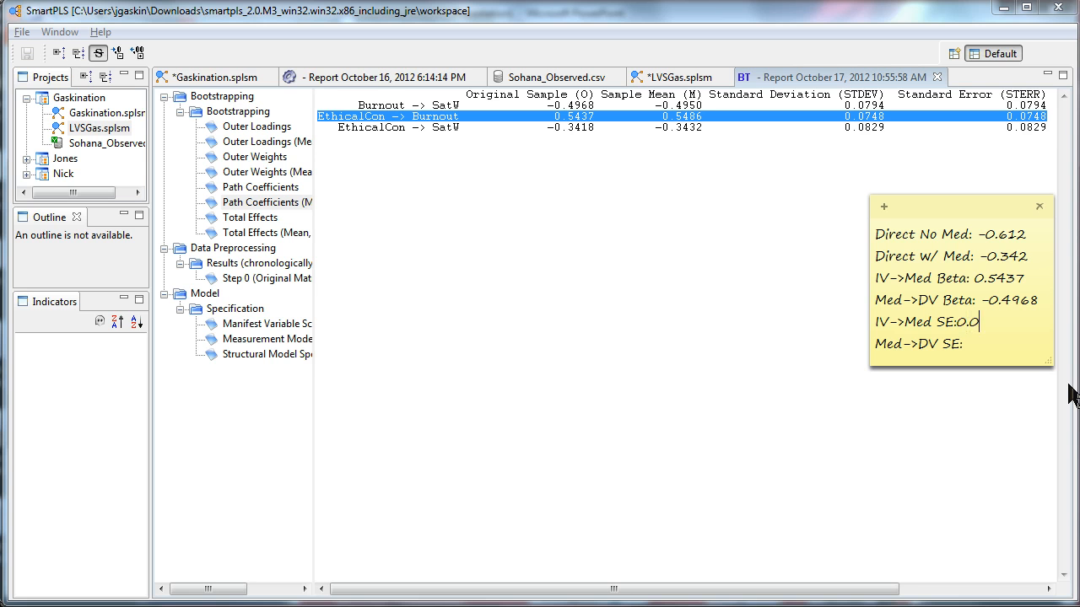
{"action": "type", "text": "748"}
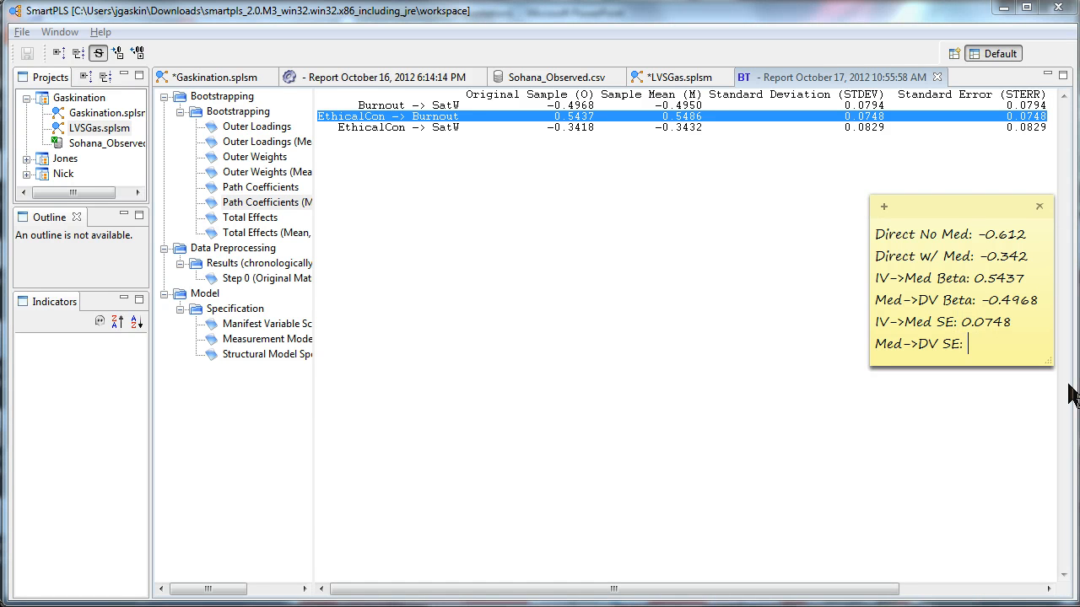
{"action": "mouse_move", "coordinate": [982, 131]}
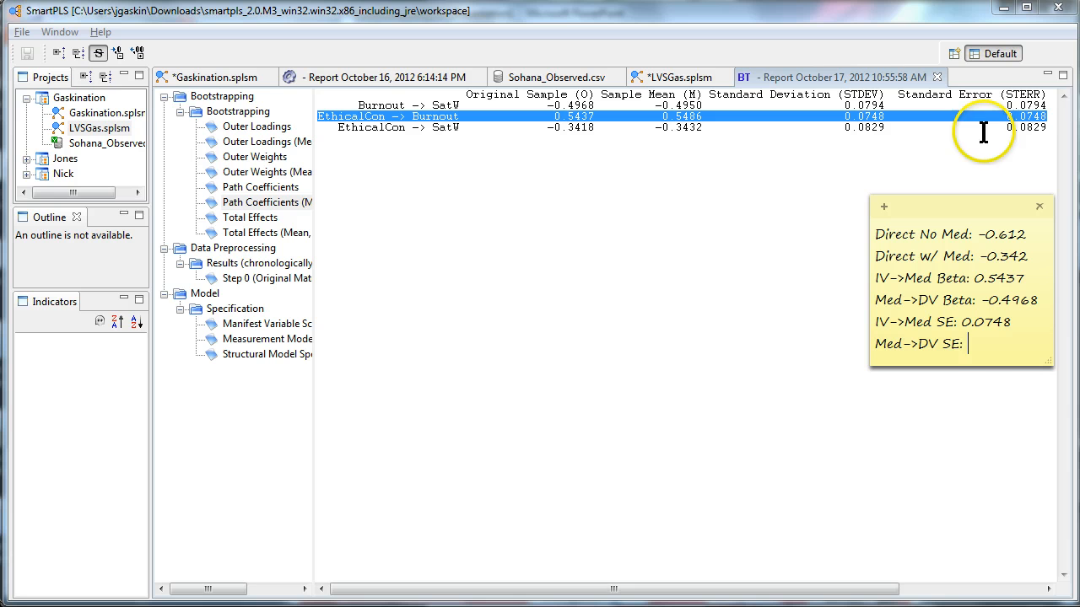
{"action": "mouse_move", "coordinate": [995, 365]}
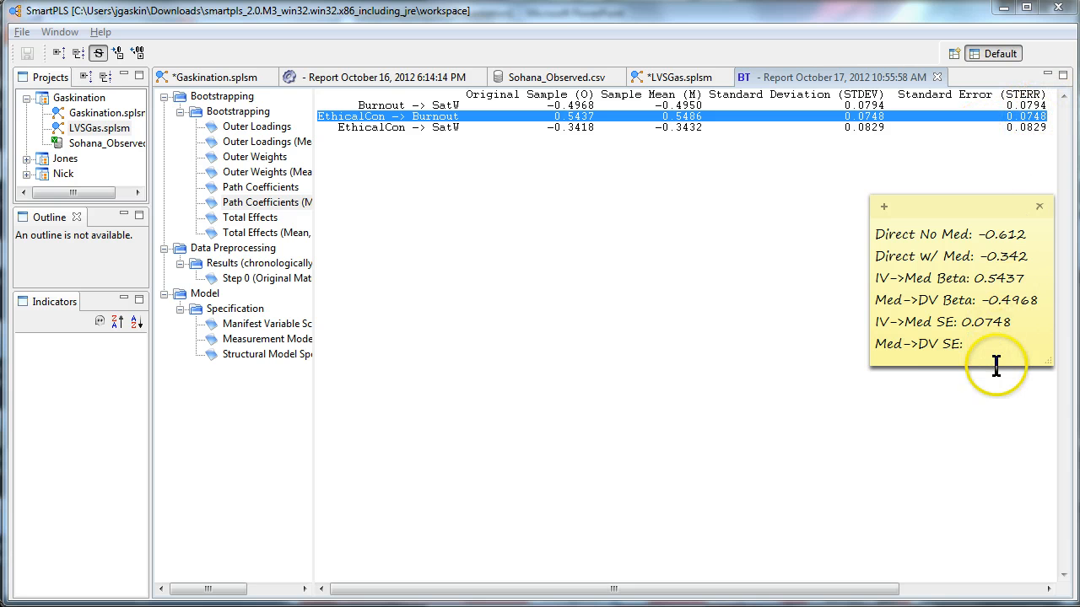
{"action": "type", "text": "0.0"}
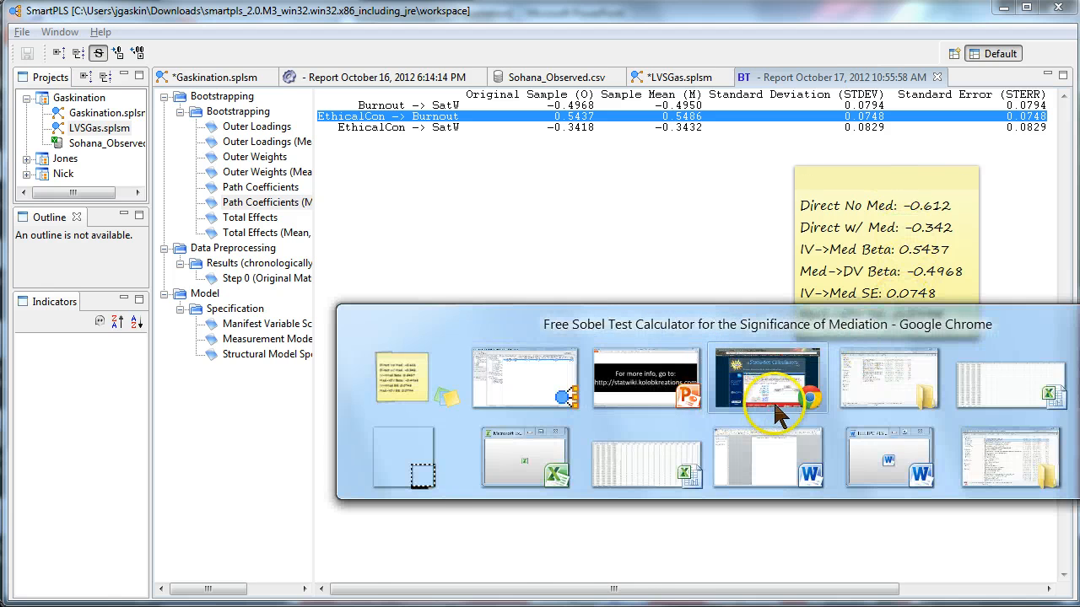
Step: In Chrome, navigate Statistics Calculators > Mediation Models to the Sobel Test Calculator
{"action": "left_click", "coordinate": [766, 379]}
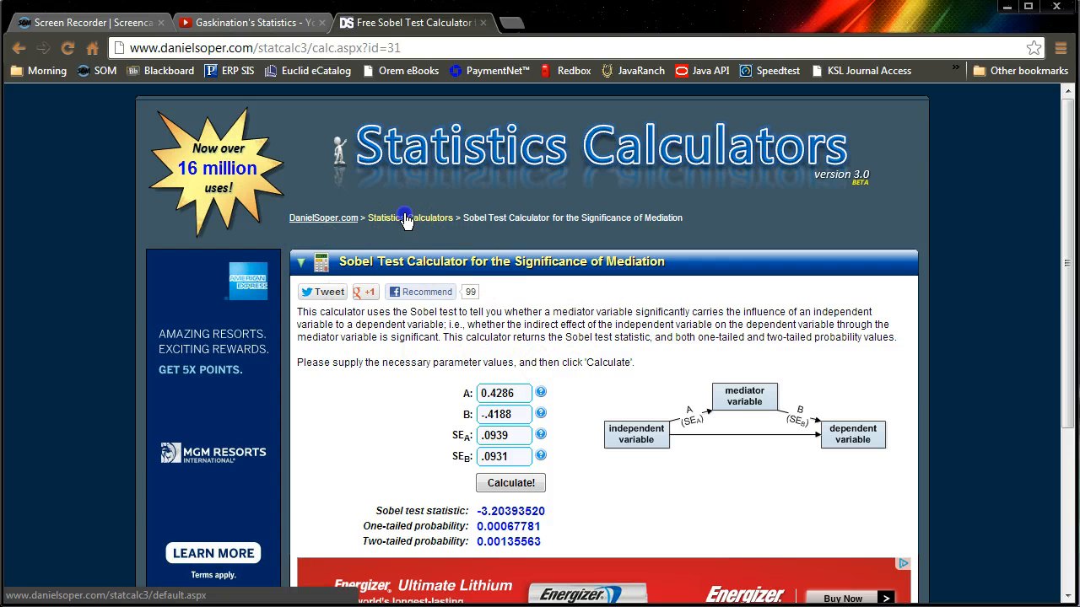
{"action": "left_click", "coordinate": [412, 218]}
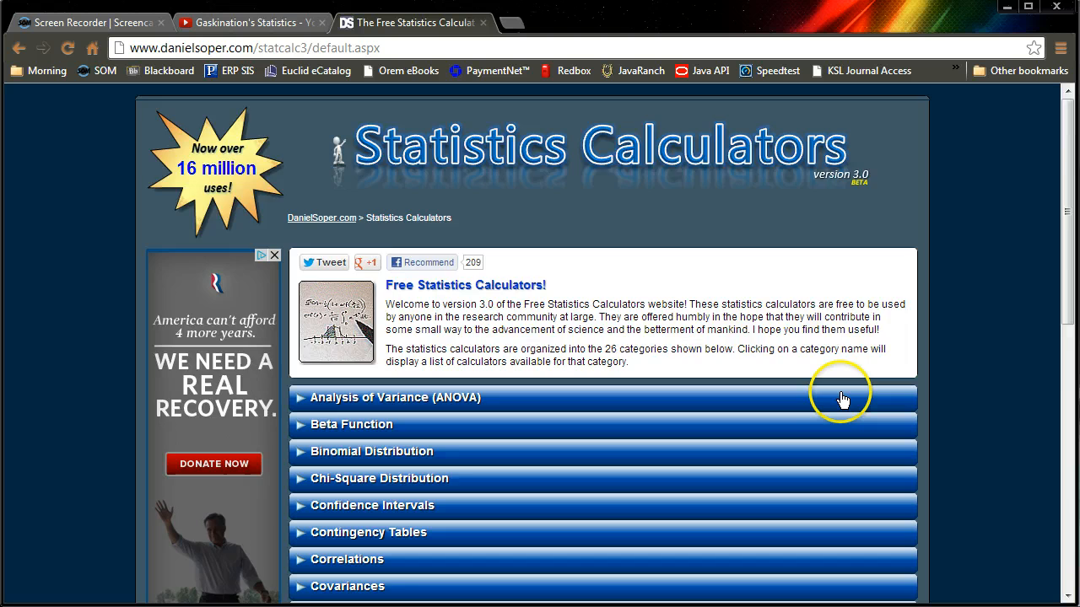
{"action": "scroll", "scroll_direction": "down", "scroll_amount": 3}
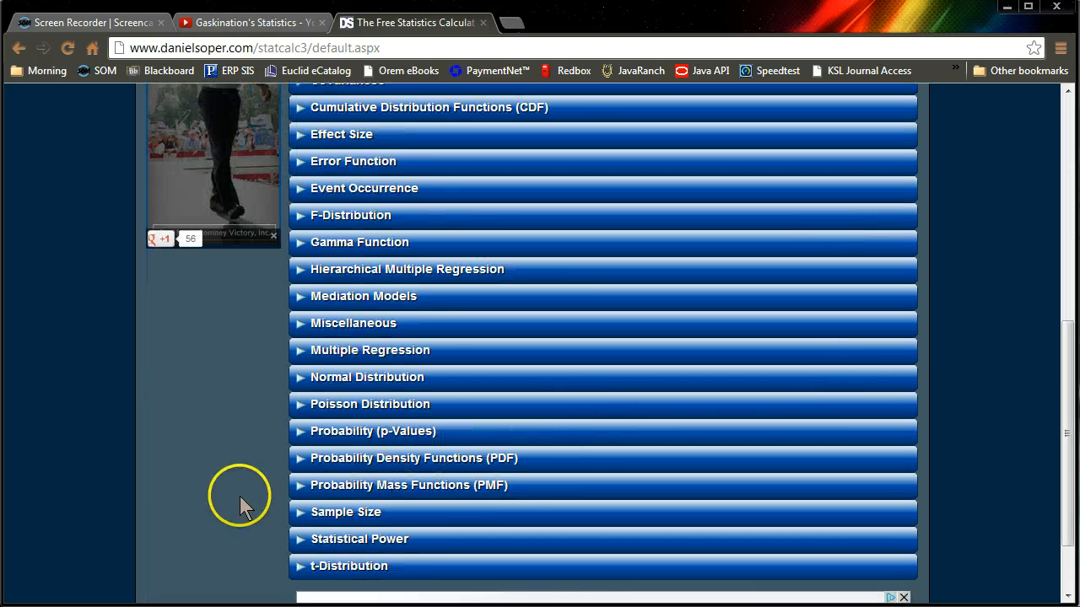
{"action": "left_click", "coordinate": [363, 297]}
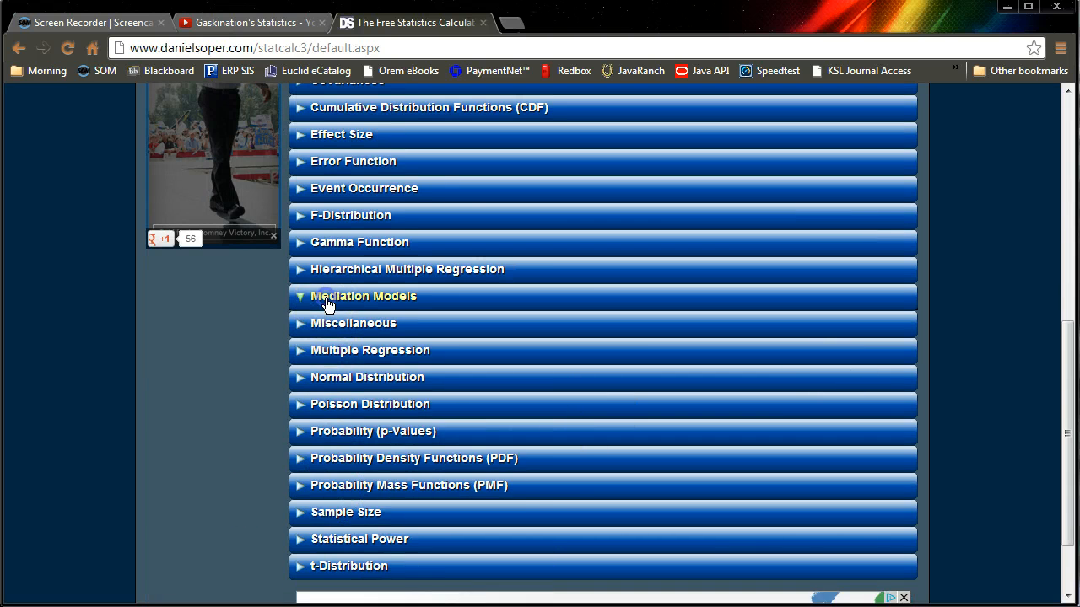
{"action": "left_click", "coordinate": [365, 297]}
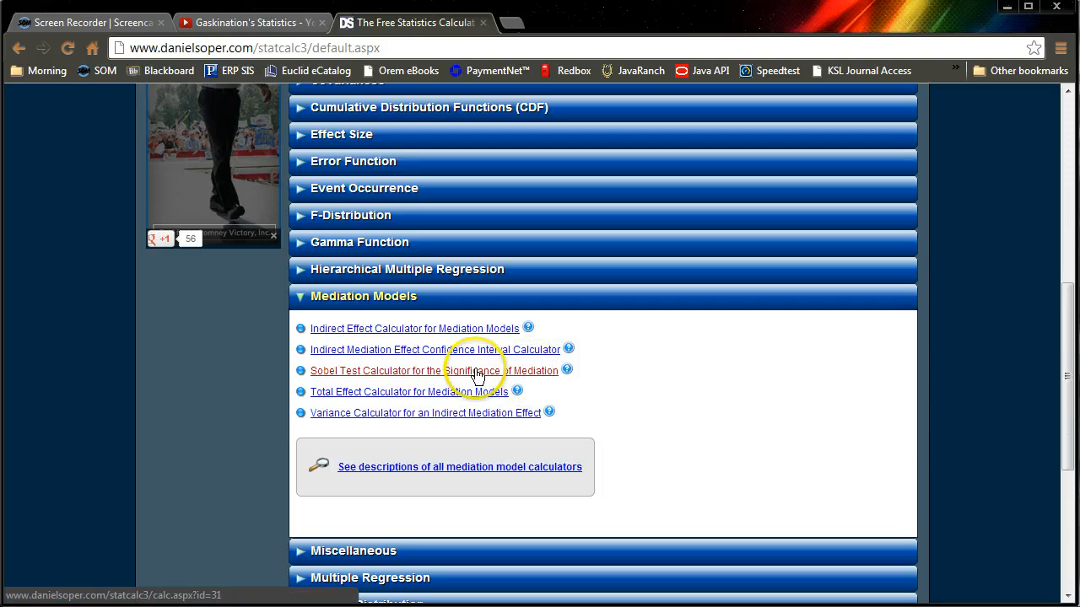
{"action": "left_click", "coordinate": [432, 371]}
{"action": "type", "text": "-0.612"}
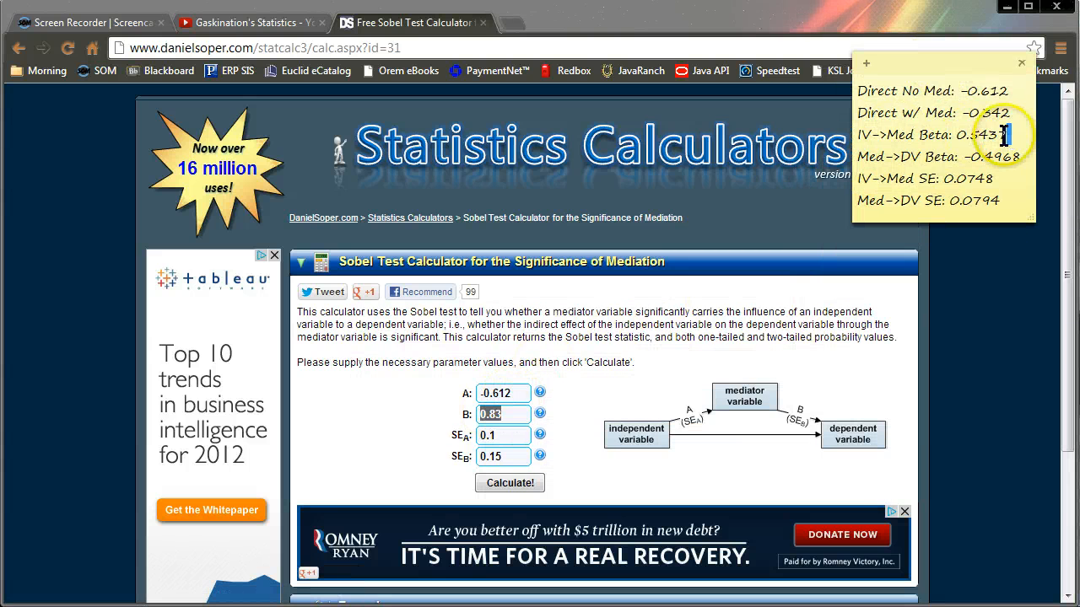
Step: Copy A 0.5437, B -0.4968, SEA 0.0748 and SEB 0.0794 from the note into the calculator
{"action": "double_click", "coordinate": [982, 135]}
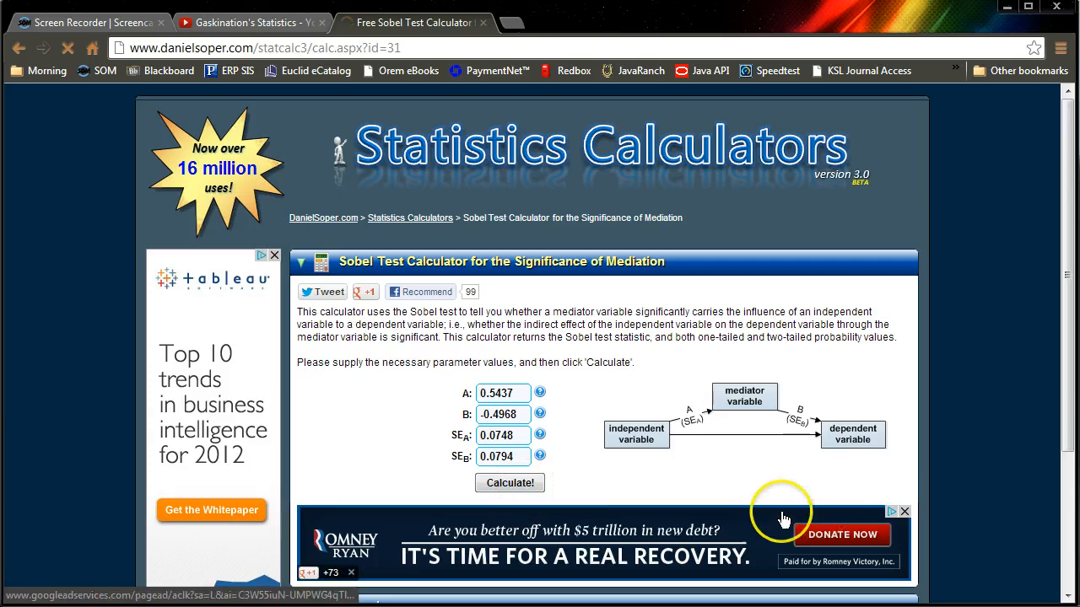
{"action": "left_click", "coordinate": [509, 483]}
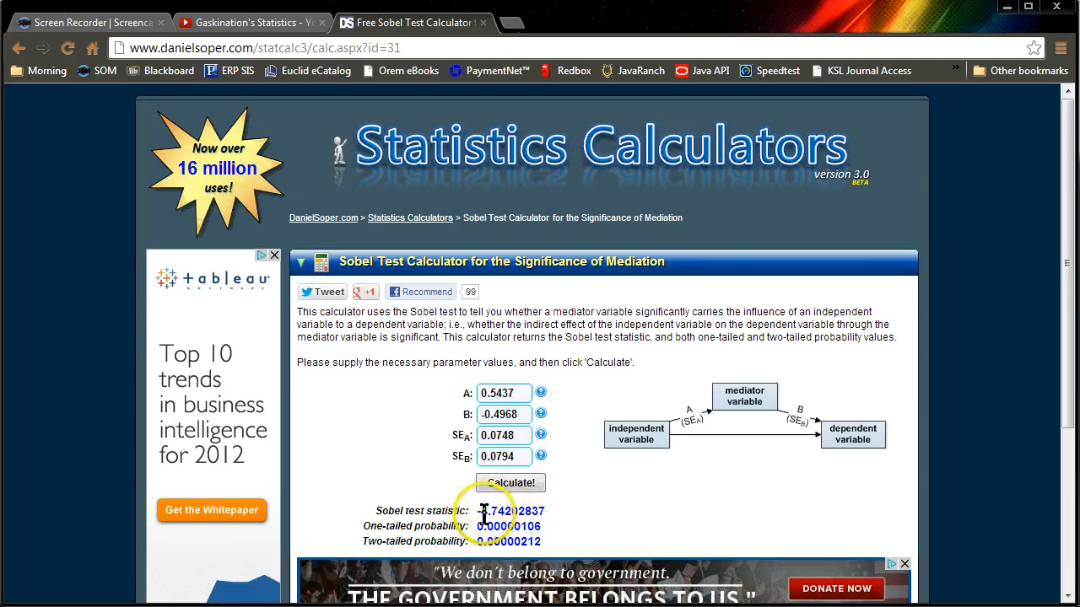
{"action": "mouse_move", "coordinate": [582, 548]}
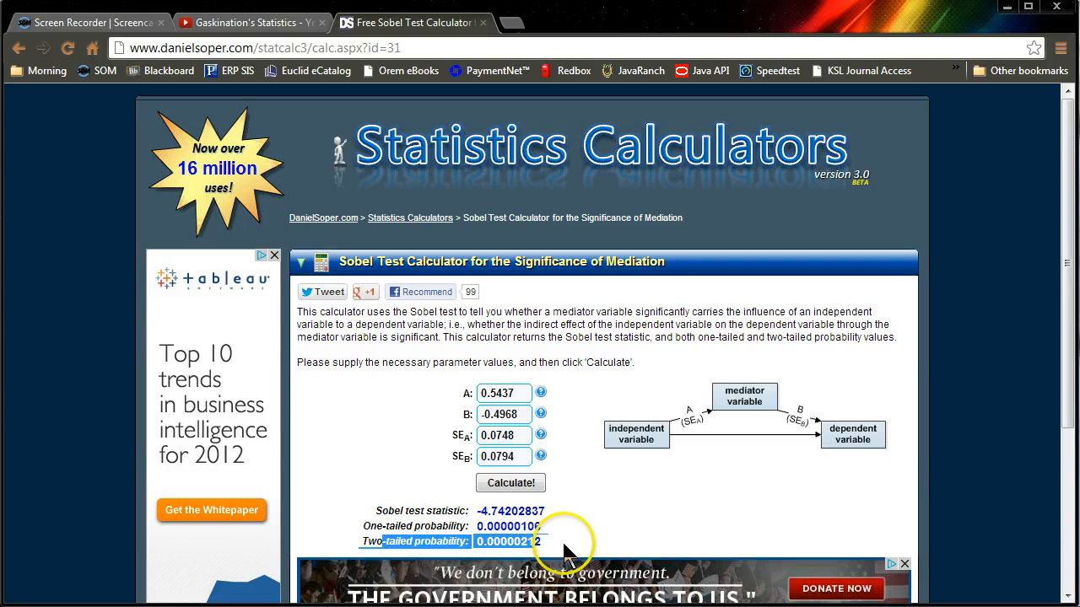
{"action": "mouse_move", "coordinate": [566, 553]}
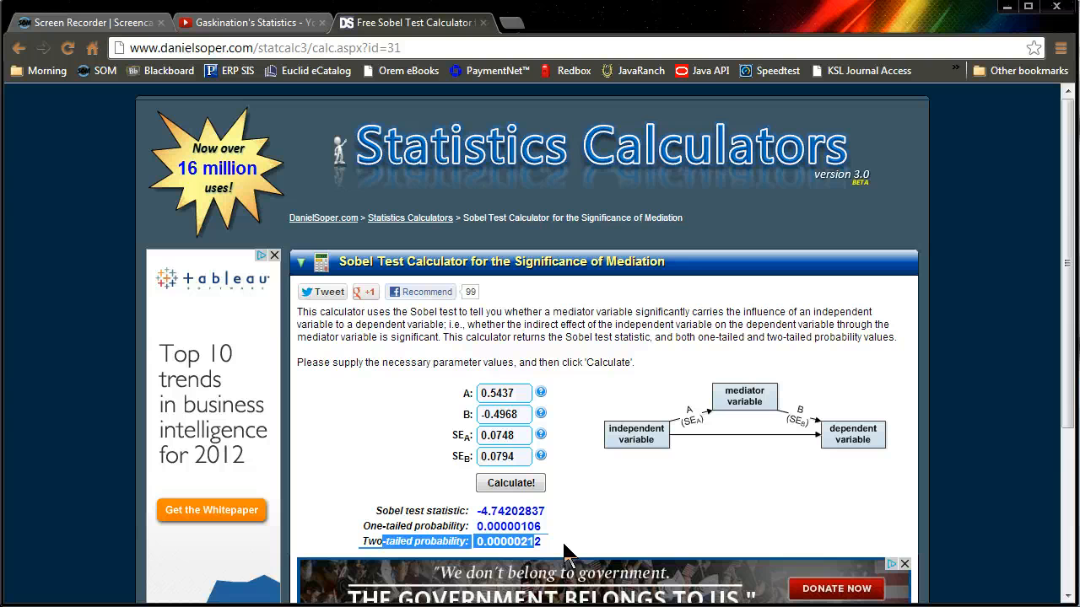
{"action": "mouse_move", "coordinate": [627, 506]}
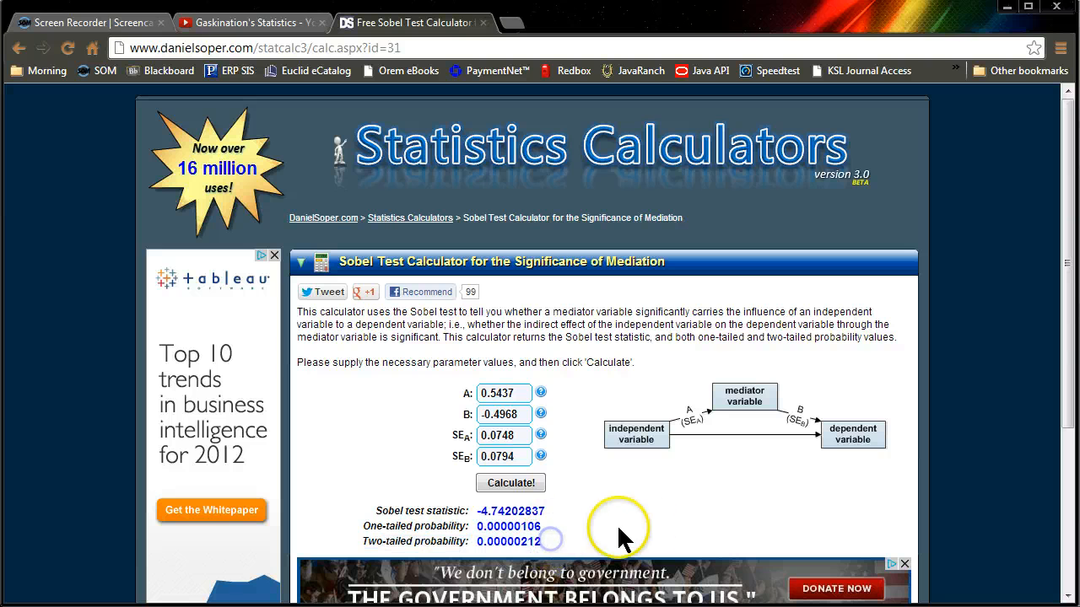
Step: With Sobel statistic -4.742 and two-tailed p 0.00000212 shown, switch back toward SmartPLS
{"action": "key", "text": "alt+tab"}
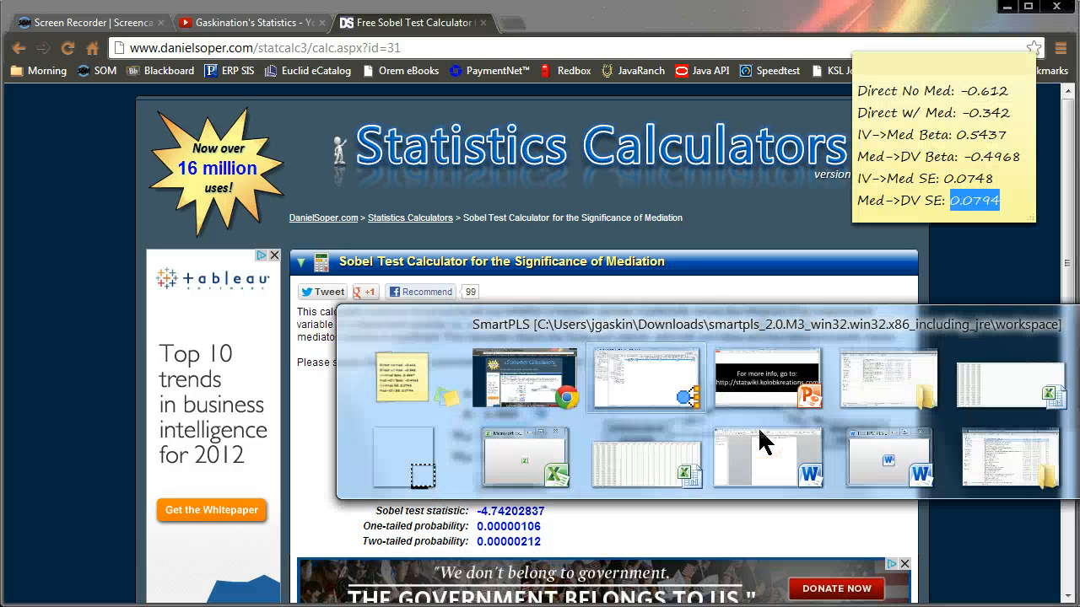
Step: Return to the LVSGas model showing t-values 7.264, 6.258, 4.124 and select the direct effect on the note
{"action": "left_click", "coordinate": [765, 459]}
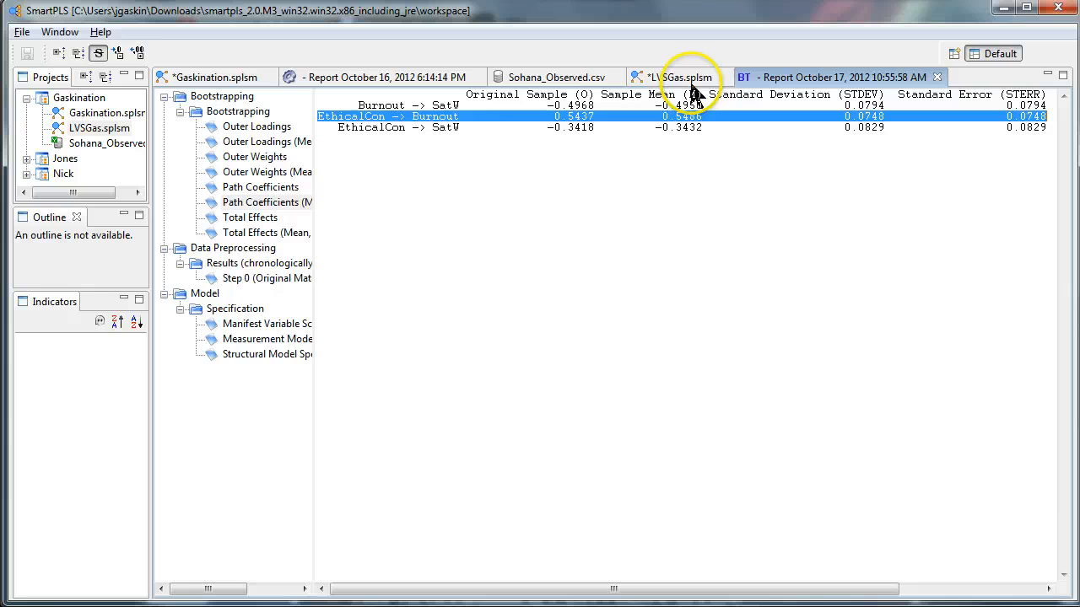
{"action": "left_click", "coordinate": [681, 78]}
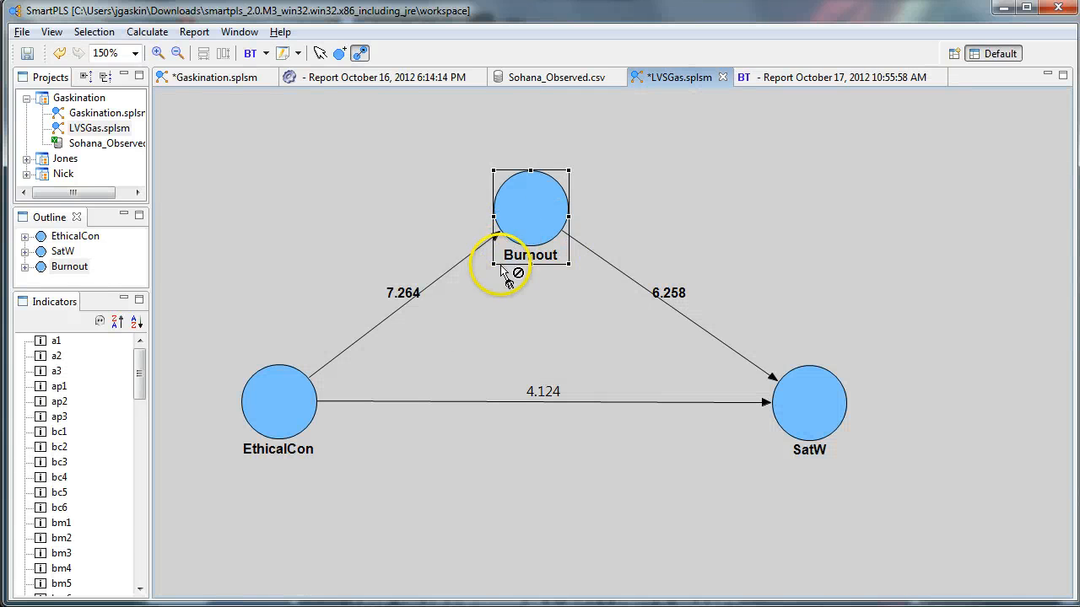
{"action": "mouse_move", "coordinate": [279, 404]}
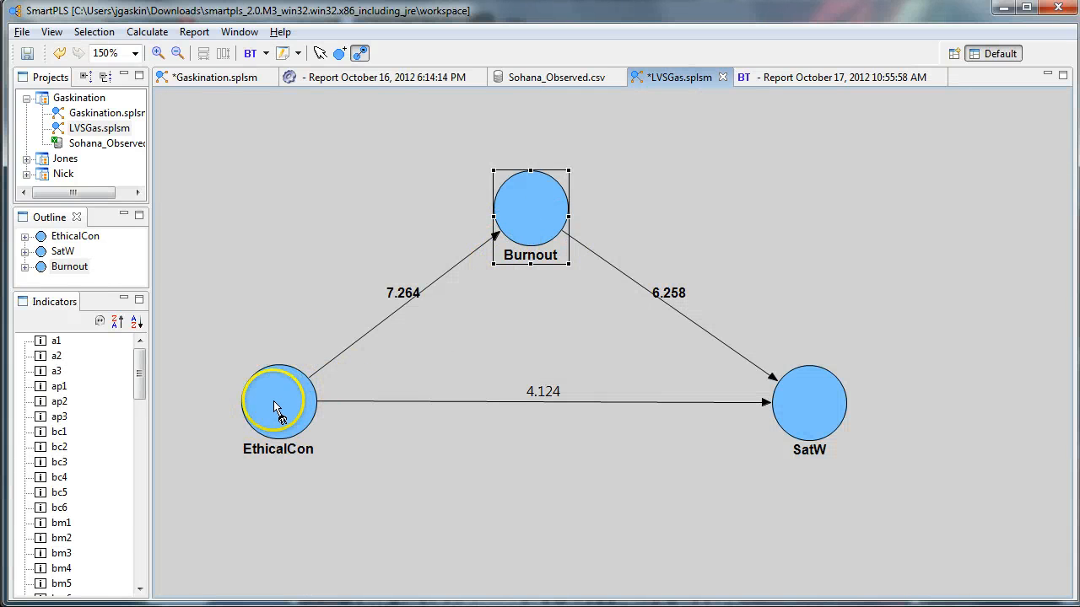
{"action": "mouse_move", "coordinate": [874, 453]}
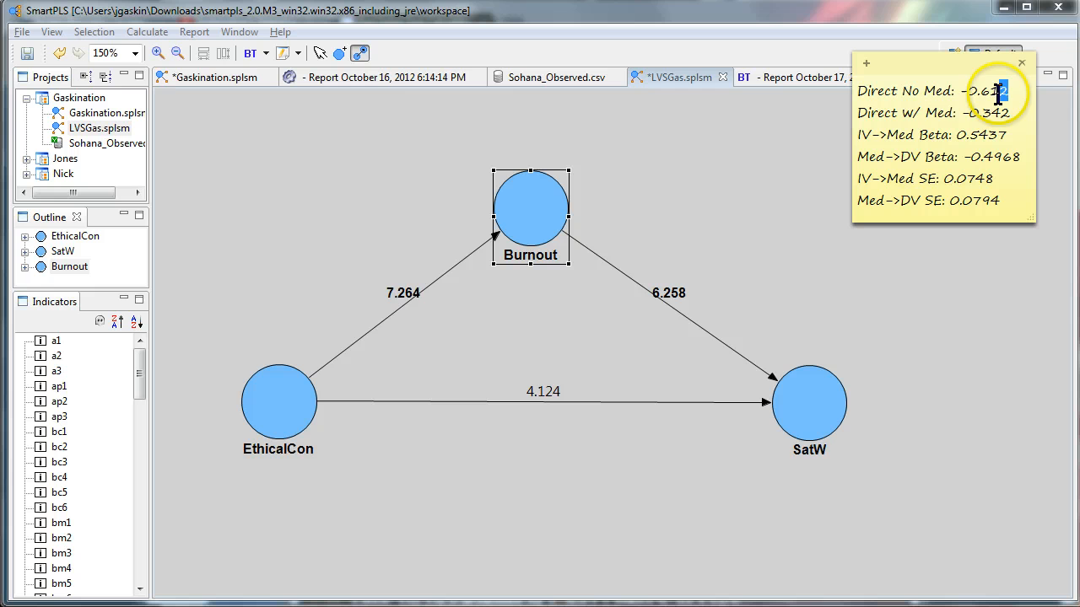
{"action": "double_click", "coordinate": [987, 91]}
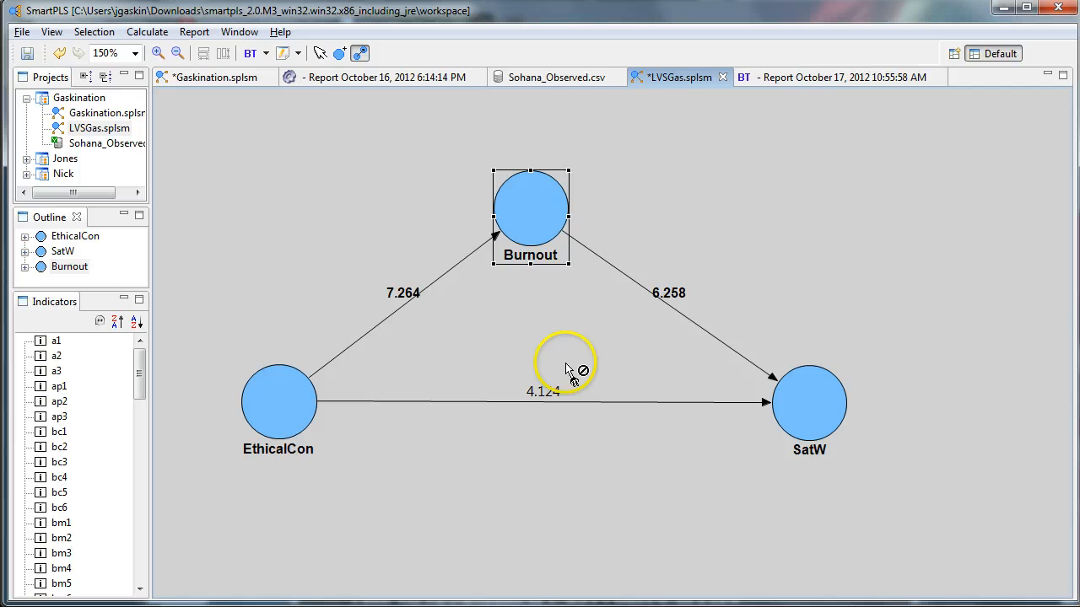
{"action": "mouse_move", "coordinate": [557, 438]}
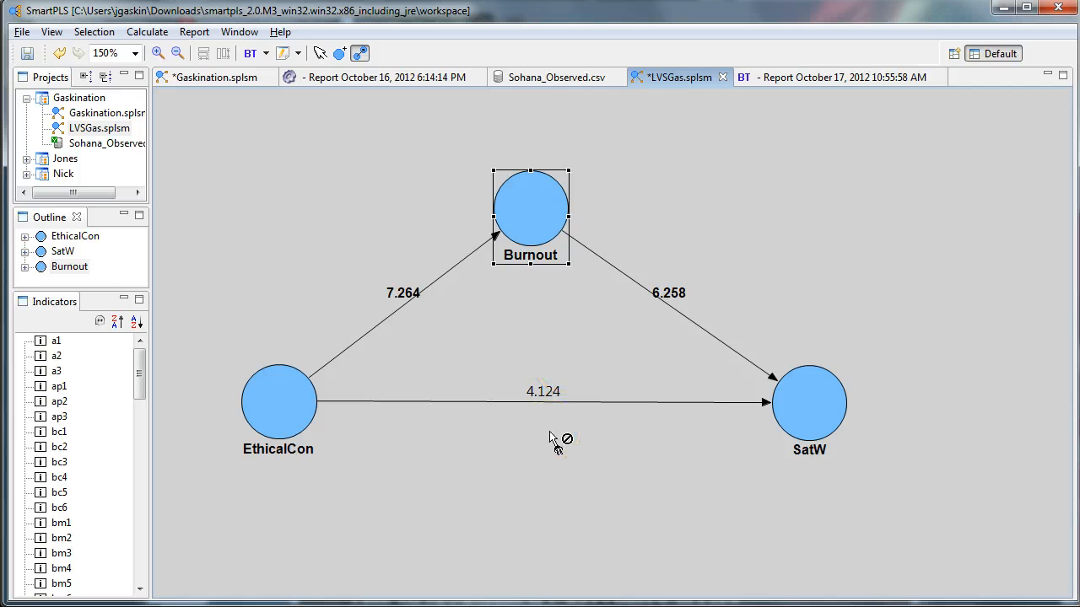